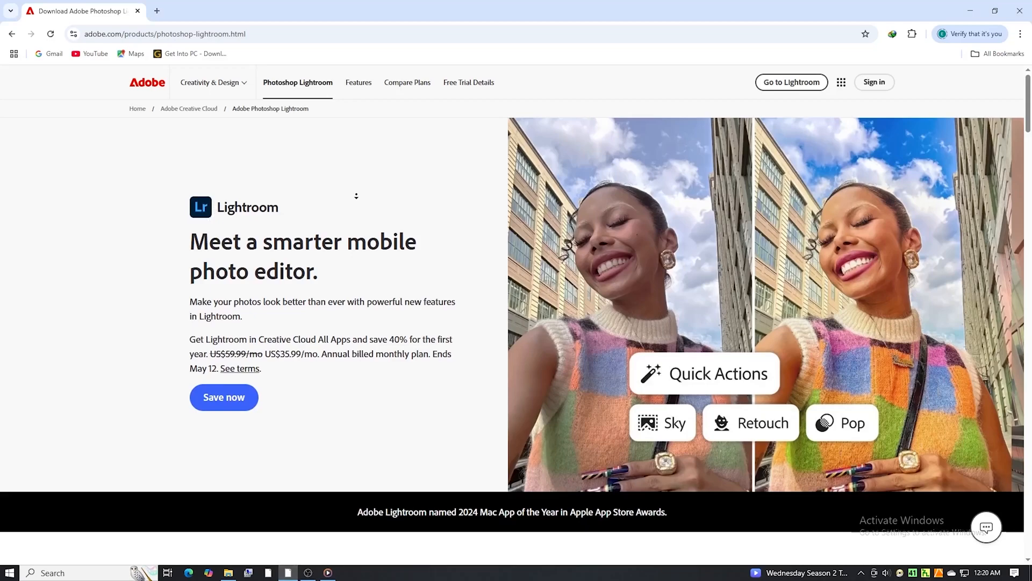
- Browse down the Adobe Lightroom page to reach the free trial offer
scroll(down, 3)
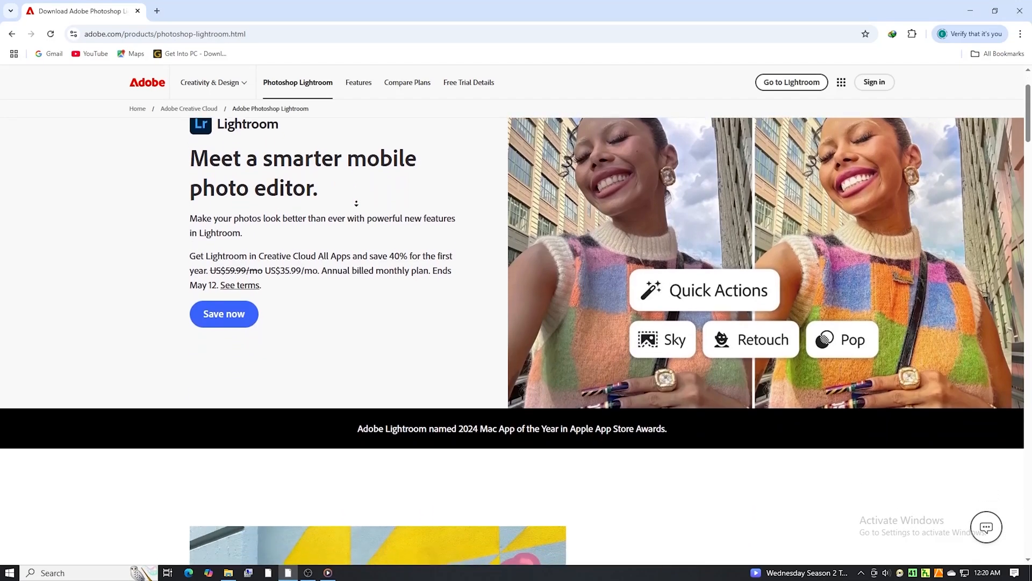
scroll(down, 3)
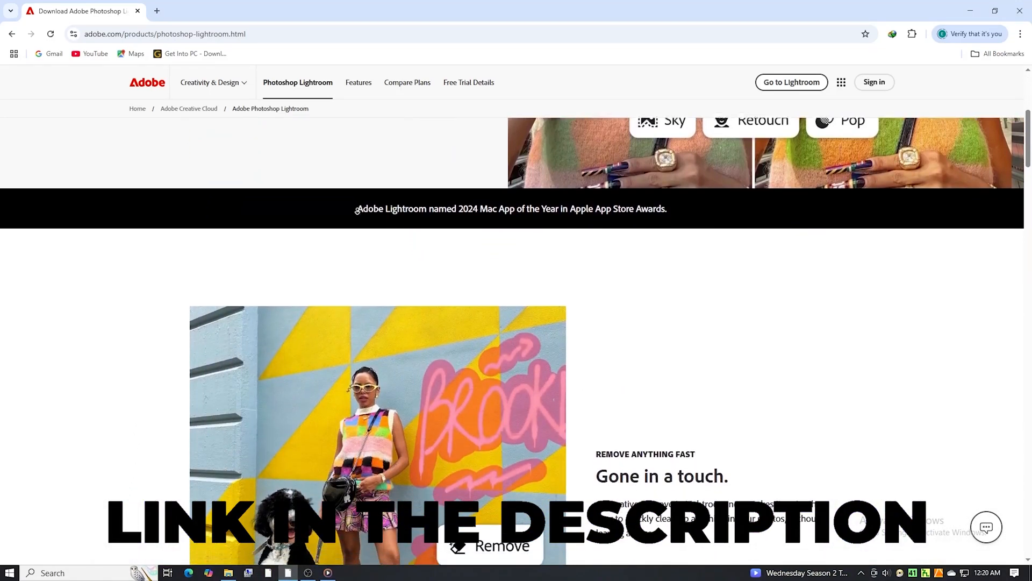
scroll(down, 3)
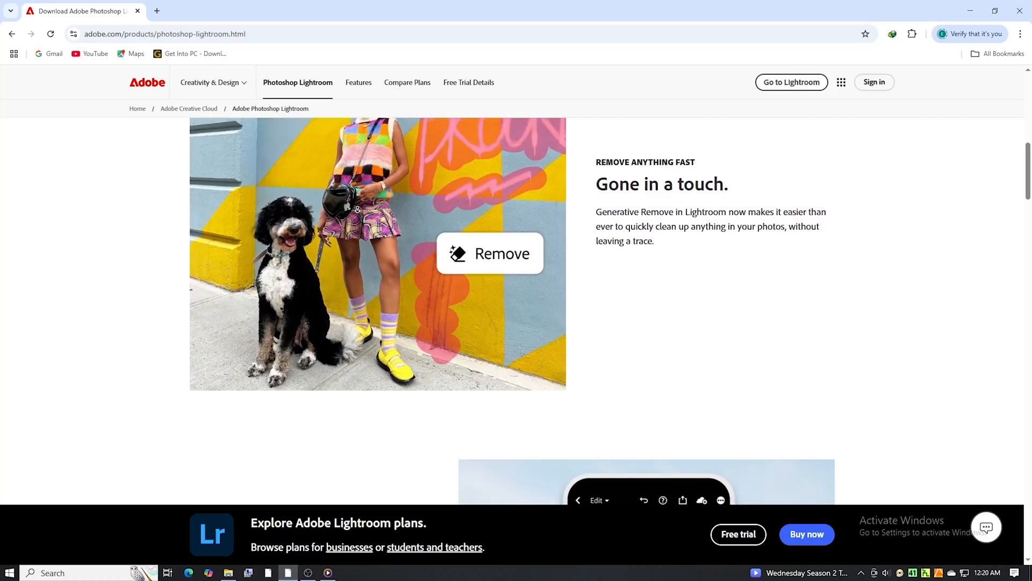
scroll(down, 3)
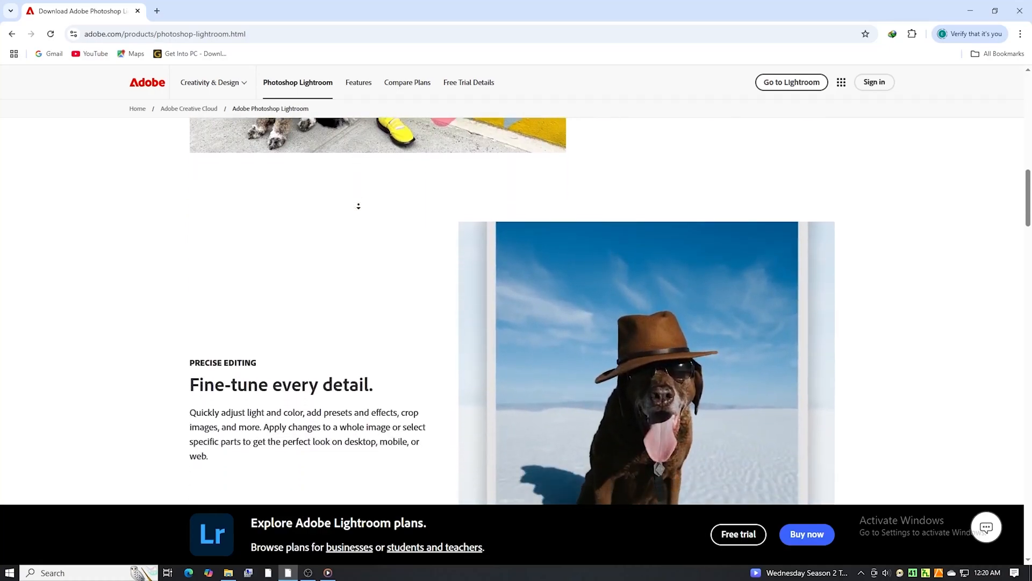
click(210, 11)
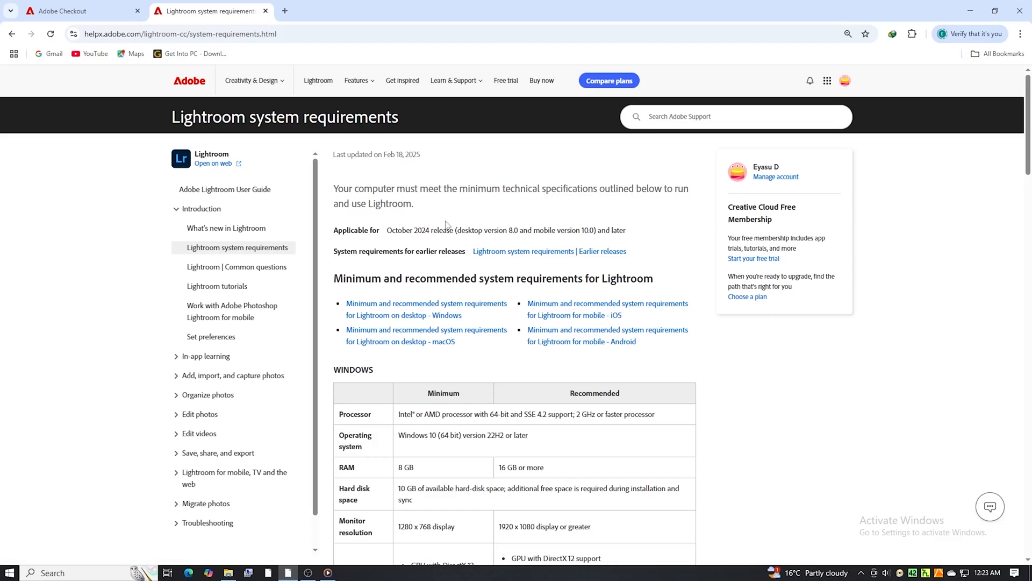
mouse_move(664, 362)
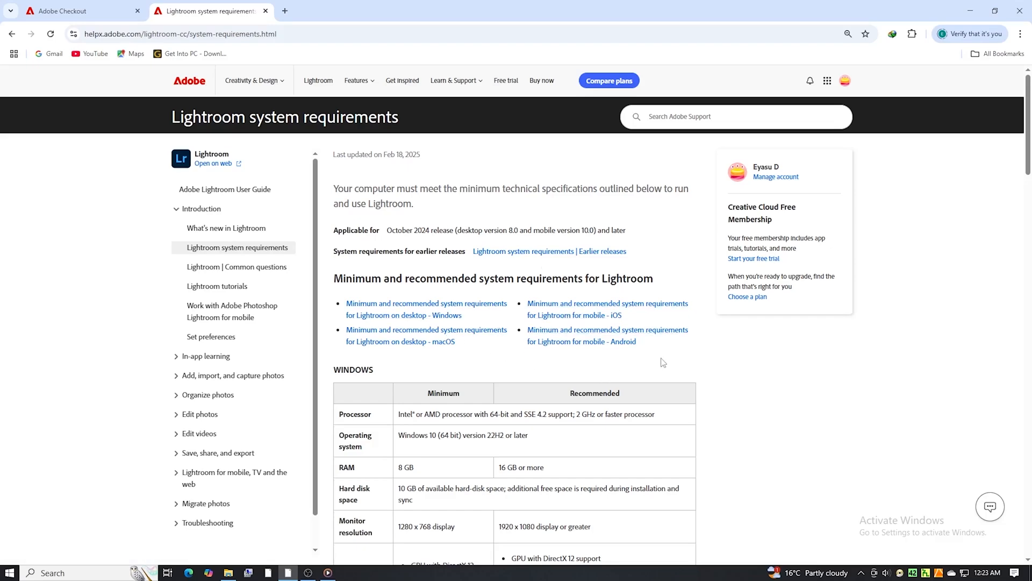
scroll(down, 3)
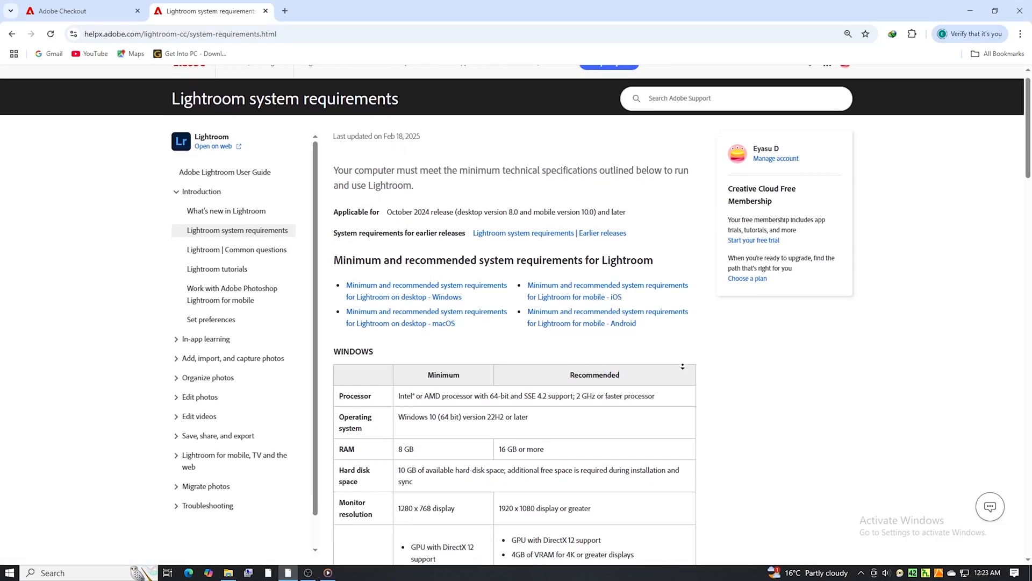
scroll(down, 3)
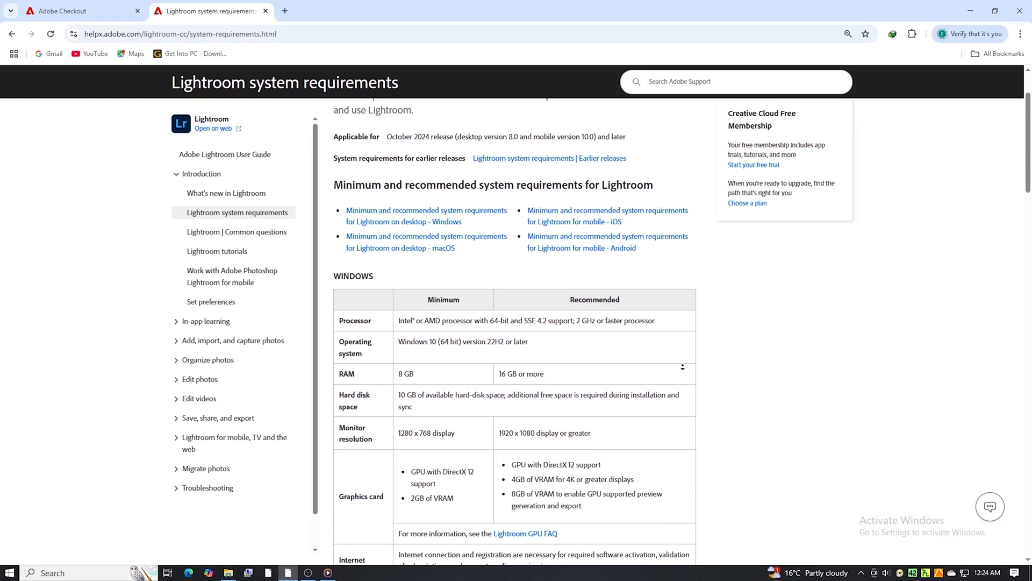
scroll(down, 3)
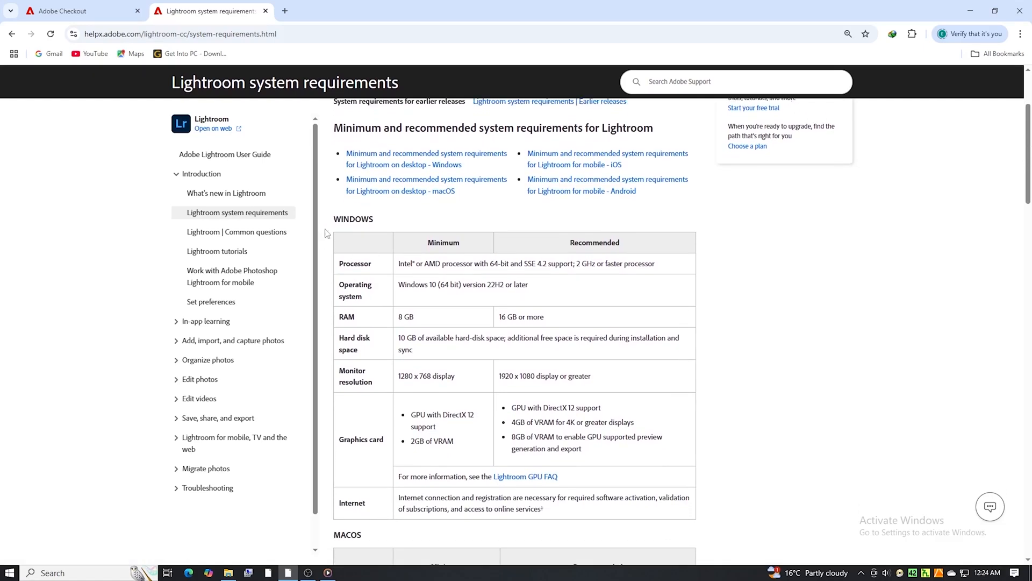
mouse_move(547, 335)
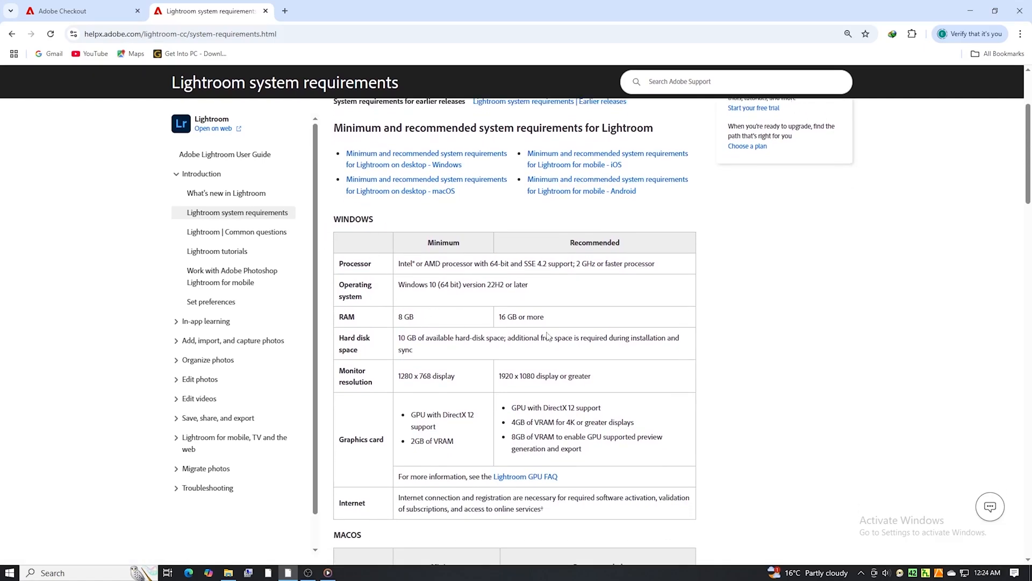
mouse_move(397, 428)
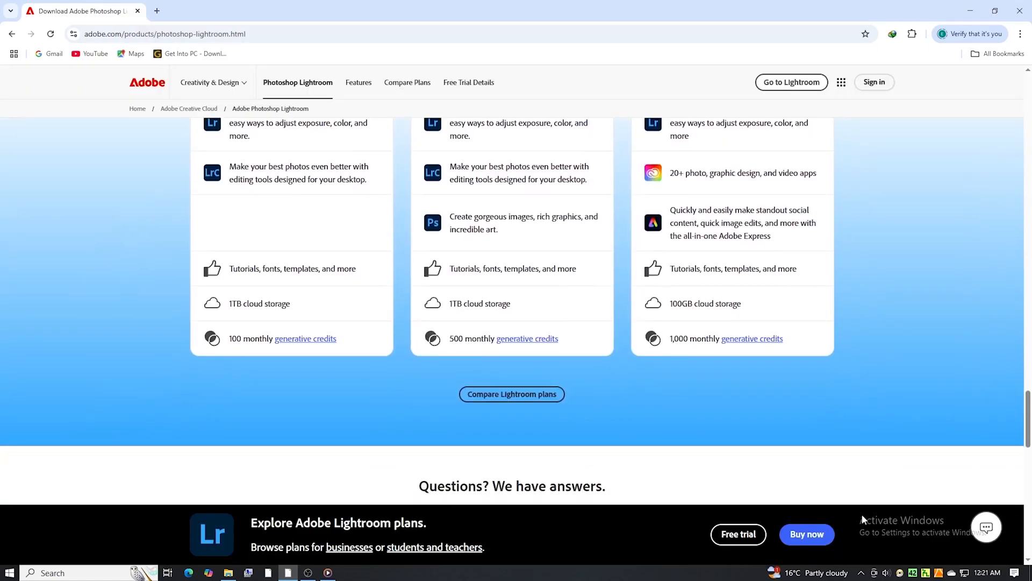
- Choose Lightroom as the 7-day trial plan, annual billed monthly, and add the Adobe Stock trial
click(738, 535)
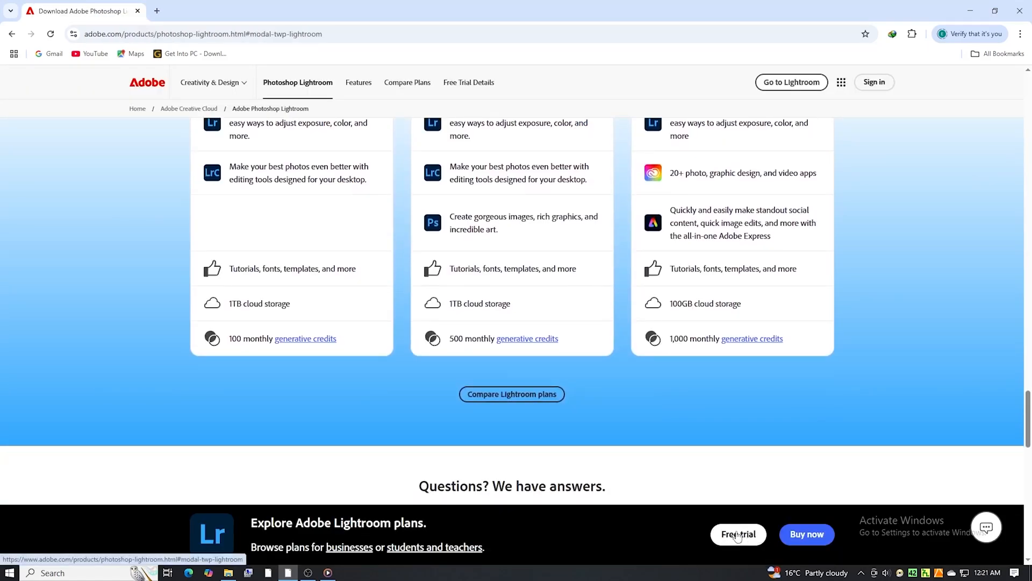
click(738, 535)
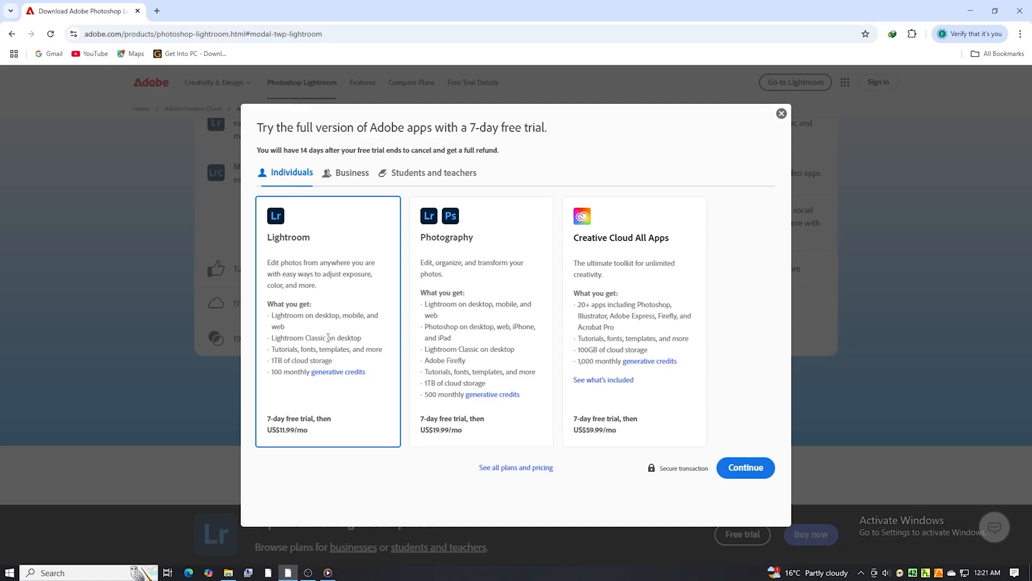
drag(266, 419, 309, 429)
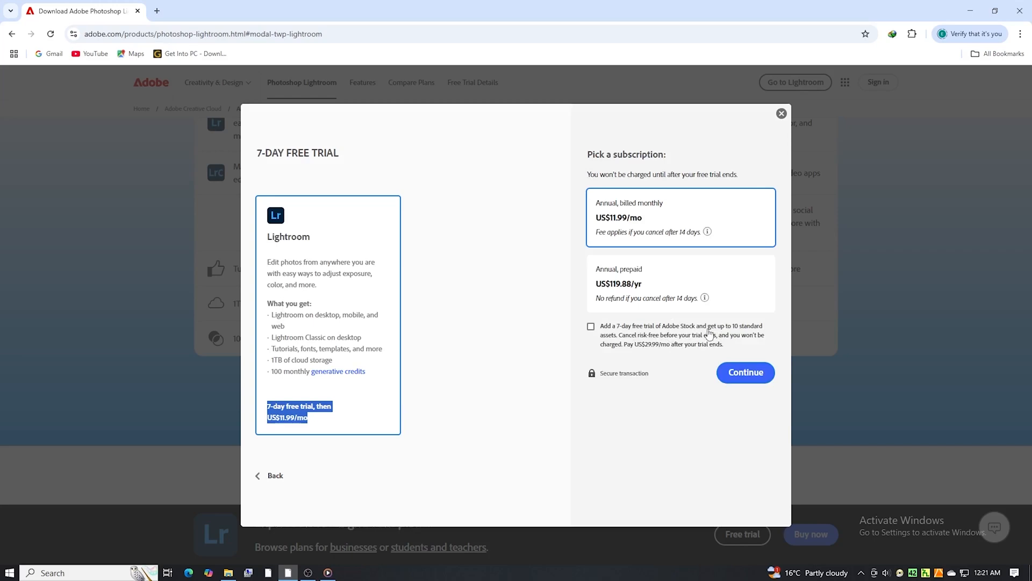
click(590, 327)
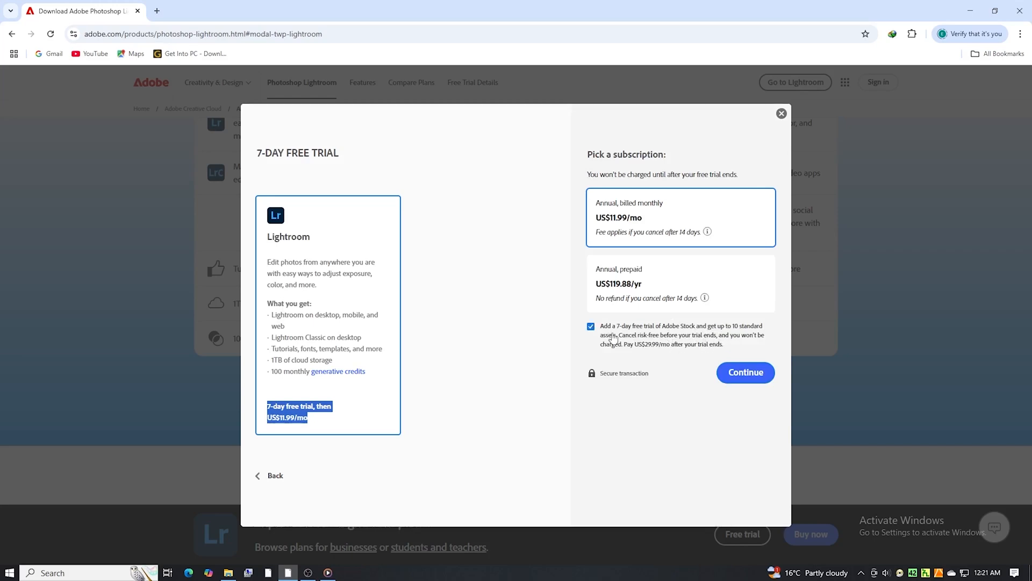
mouse_move(620, 343)
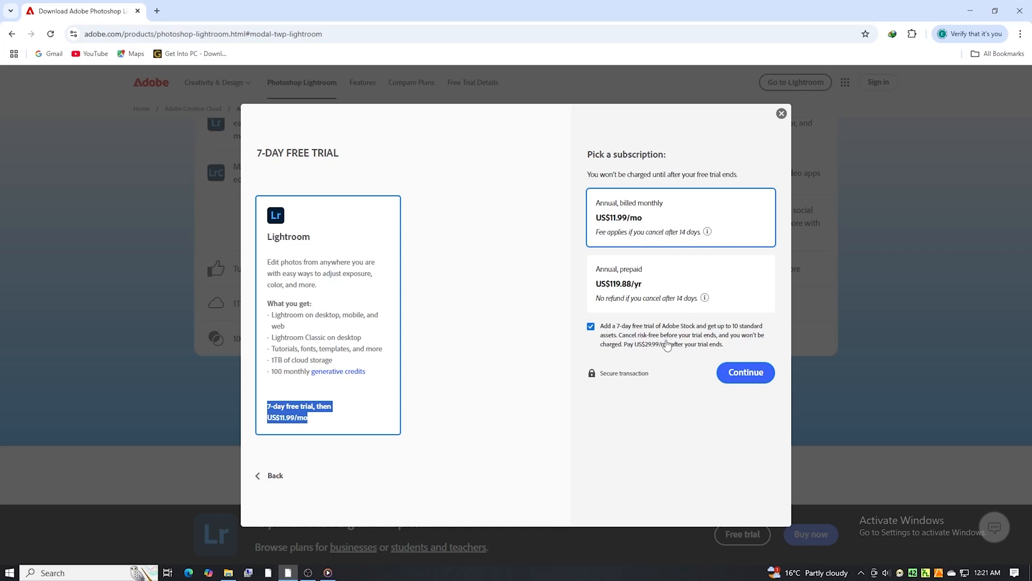
mouse_move(742, 335)
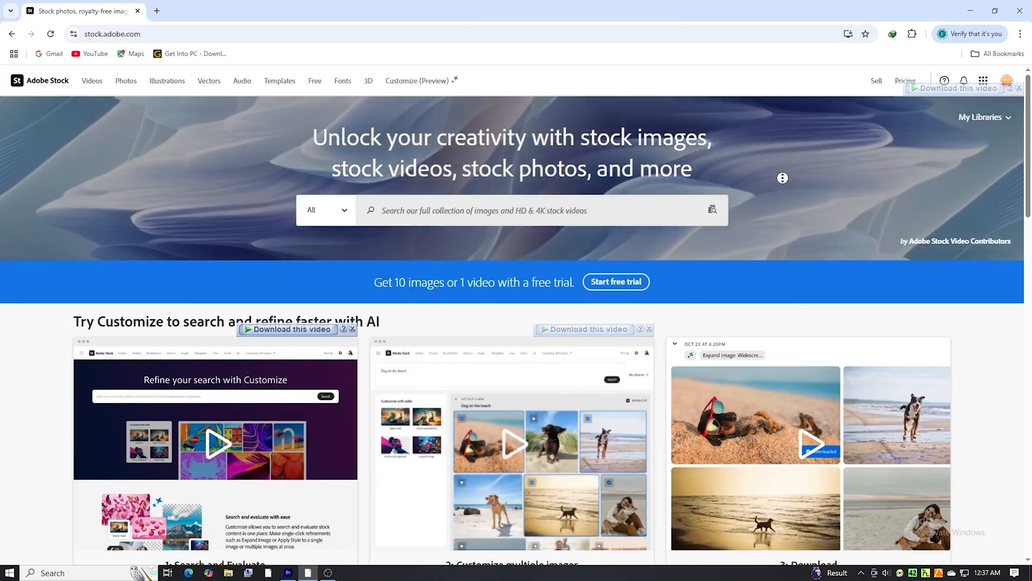
scroll(down, 3)
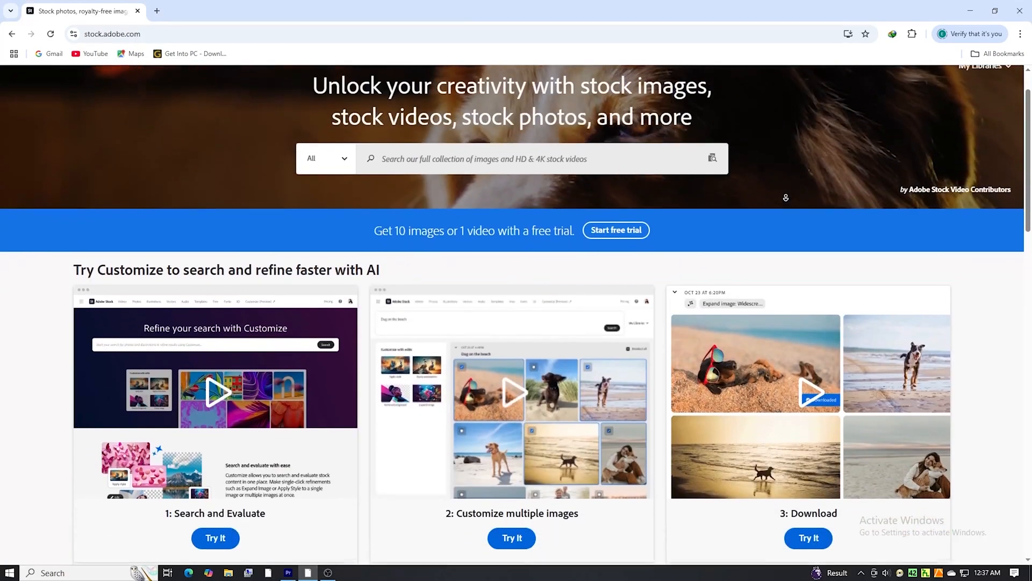
scroll(down, 3)
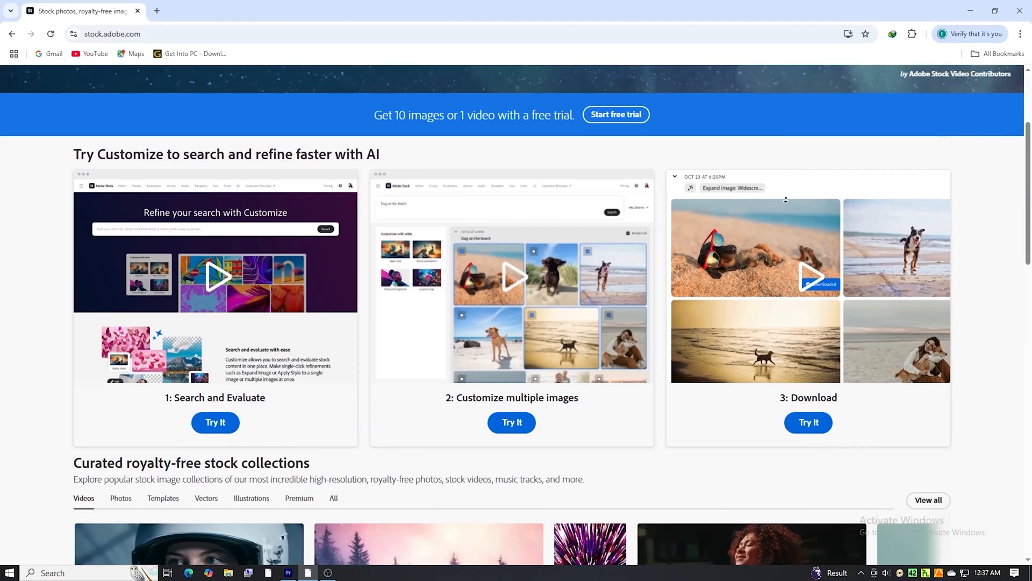
scroll(down, 3)
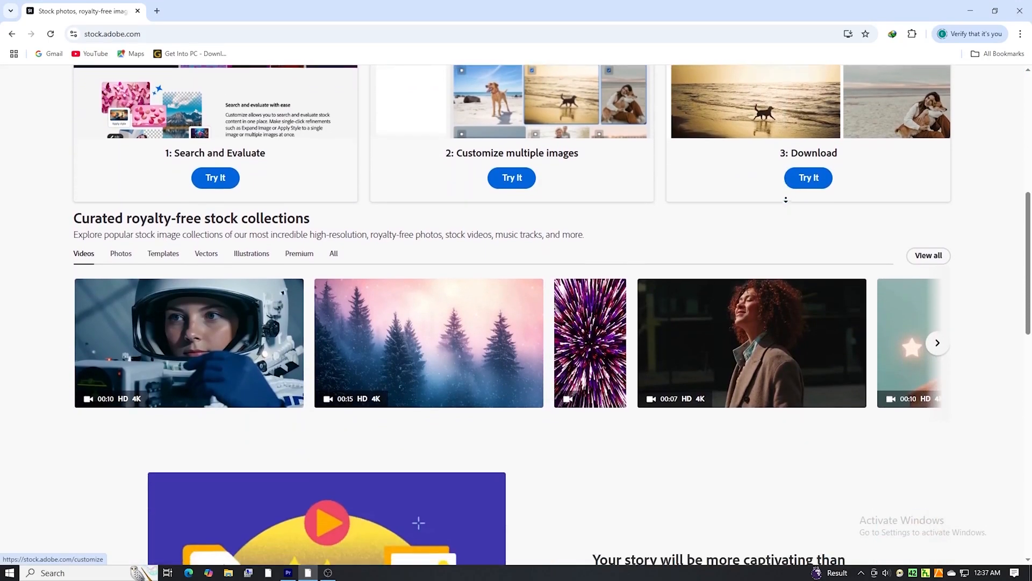
scroll(down, 3)
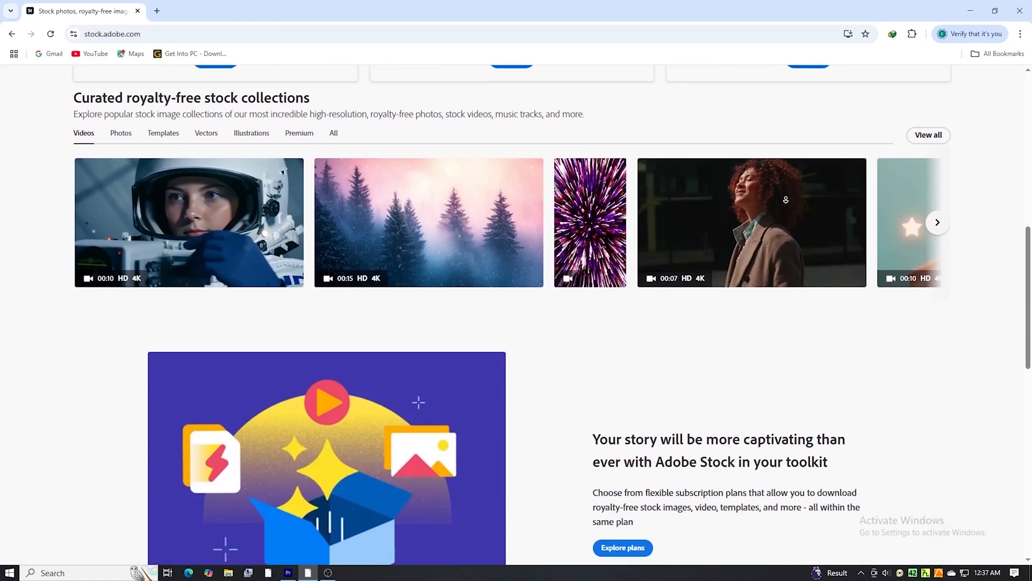
scroll(down, 3)
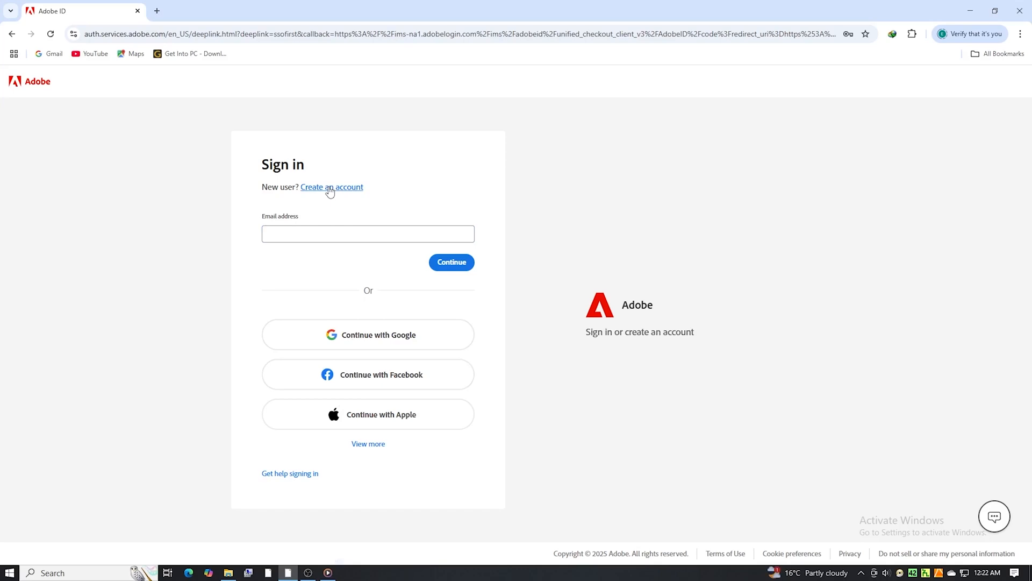
- Start creating a new Adobe account from the Adobe ID sign-in page
click(333, 187)
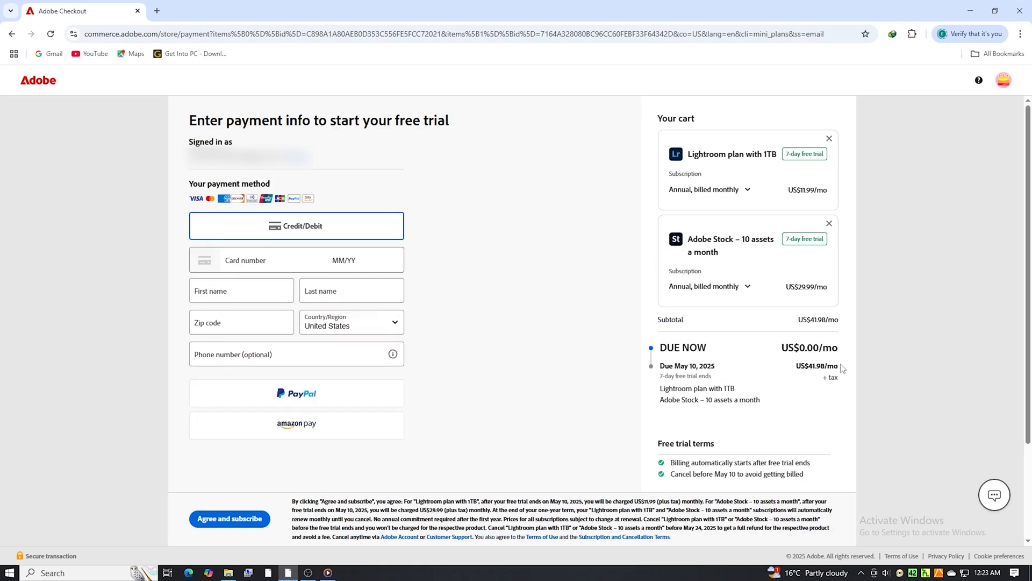
- Highlight the cart details for the Lightroom 1TB and Adobe Stock trials, US$0.00 due now
drag(661, 347, 840, 347)
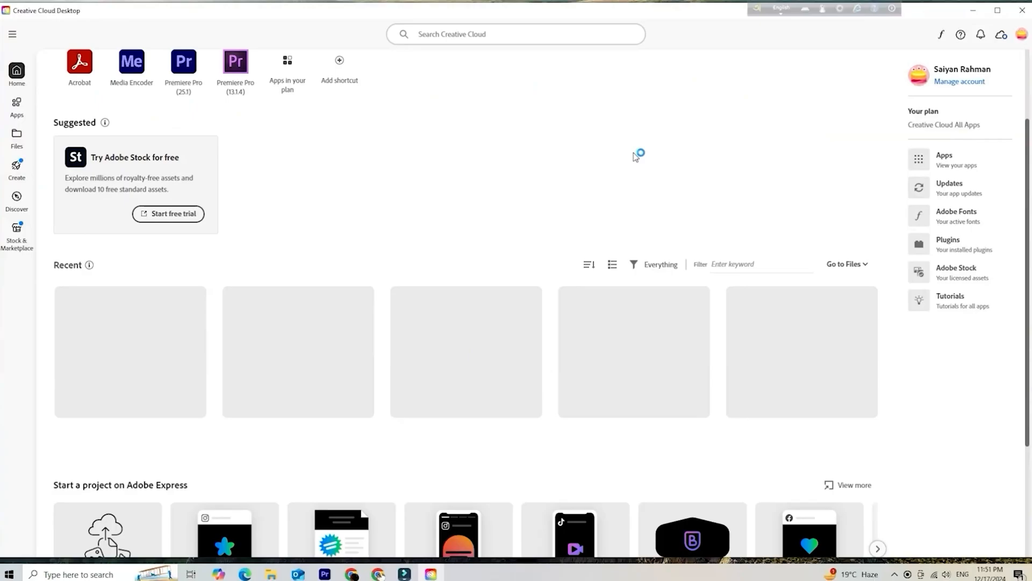
- Show the All apps catalogue in Creative Cloud Desktop, including Lightroom and Lightroom Classic
click(20, 106)
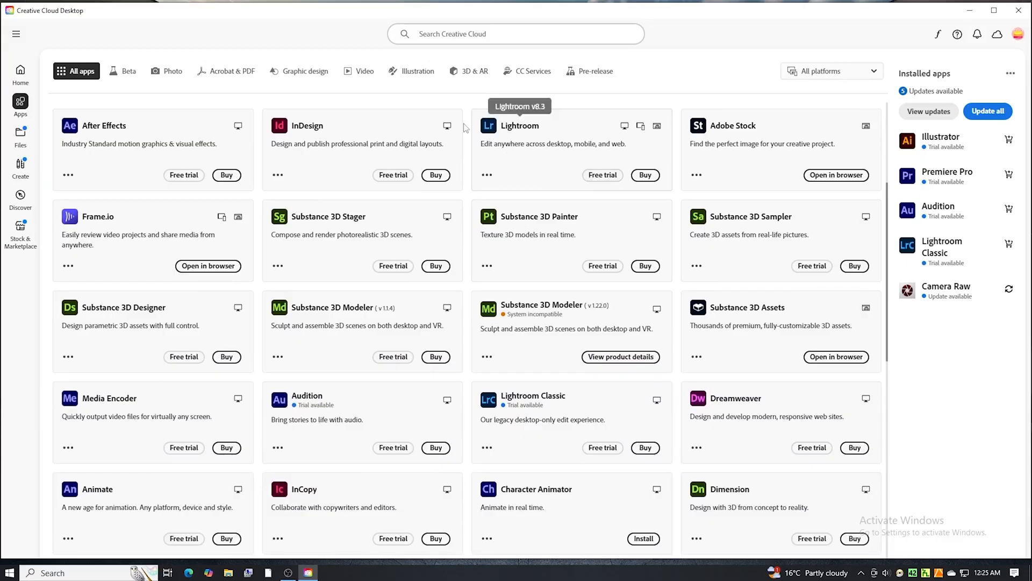
mouse_move(527, 144)
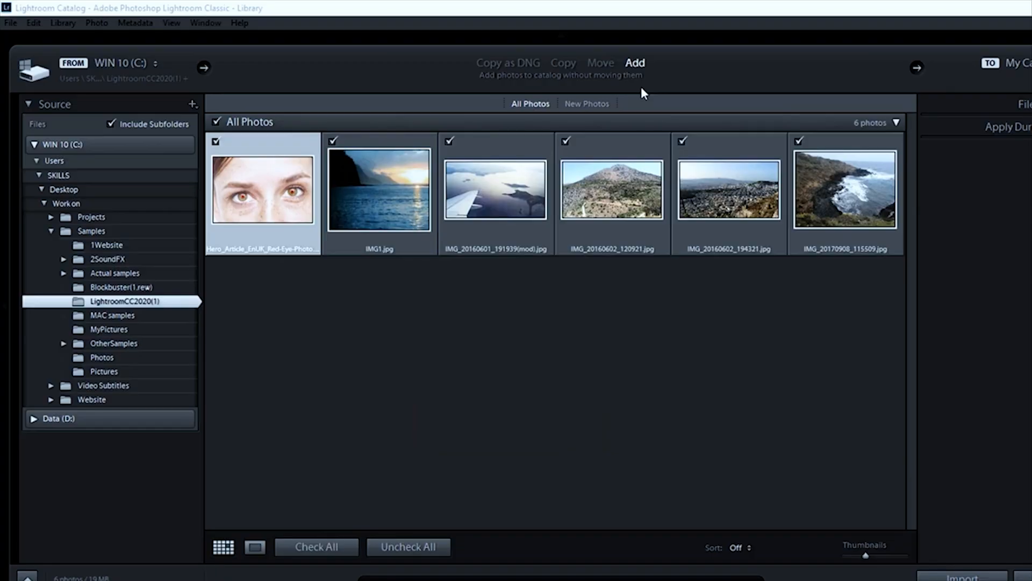
- Switch the import of the six photos from Add to Copy to a new location
click(563, 63)
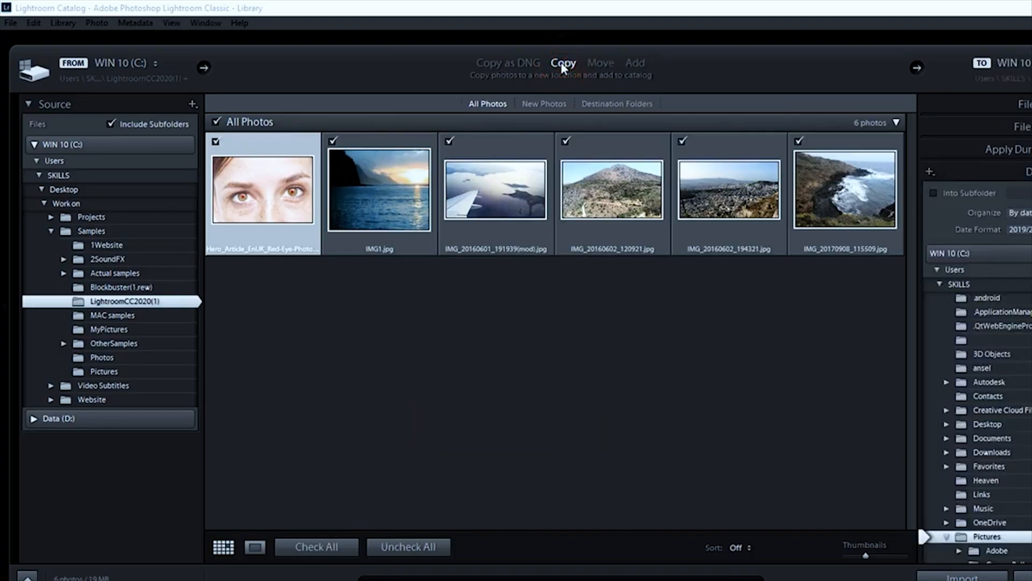
click(600, 63)
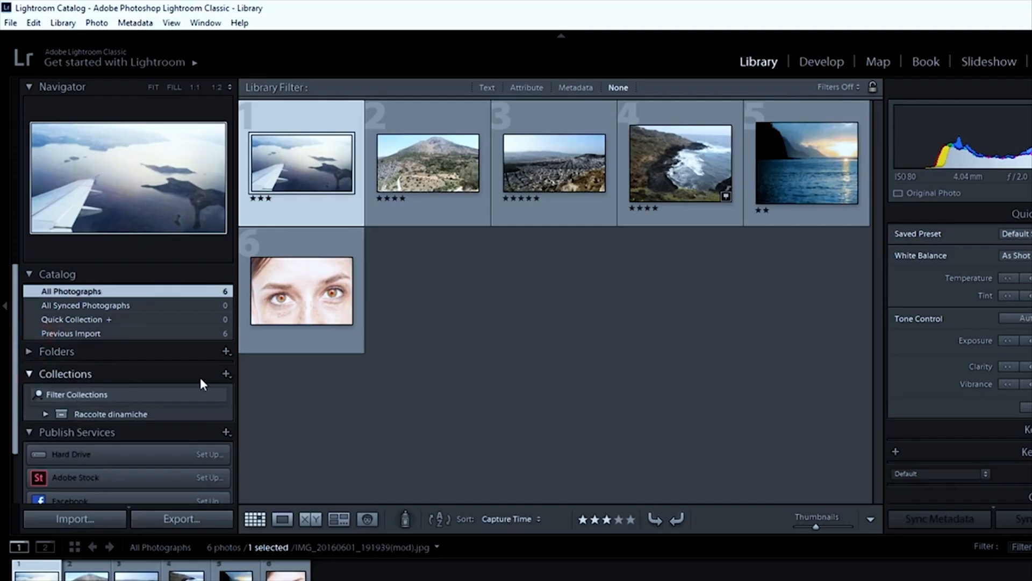
- Create the MyCollection collection with three photos, then return to All Photographs
click(227, 374)
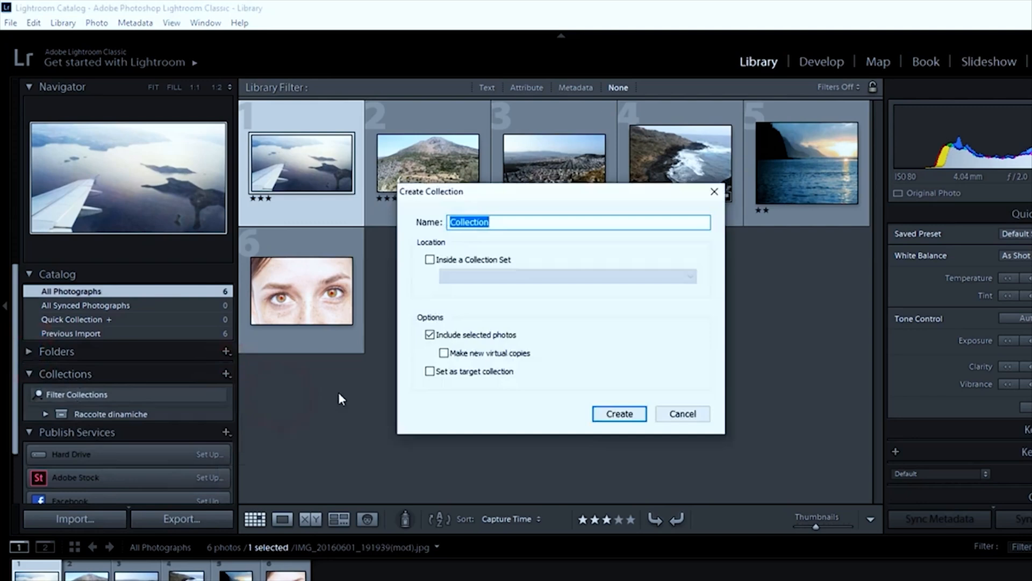
click(617, 413)
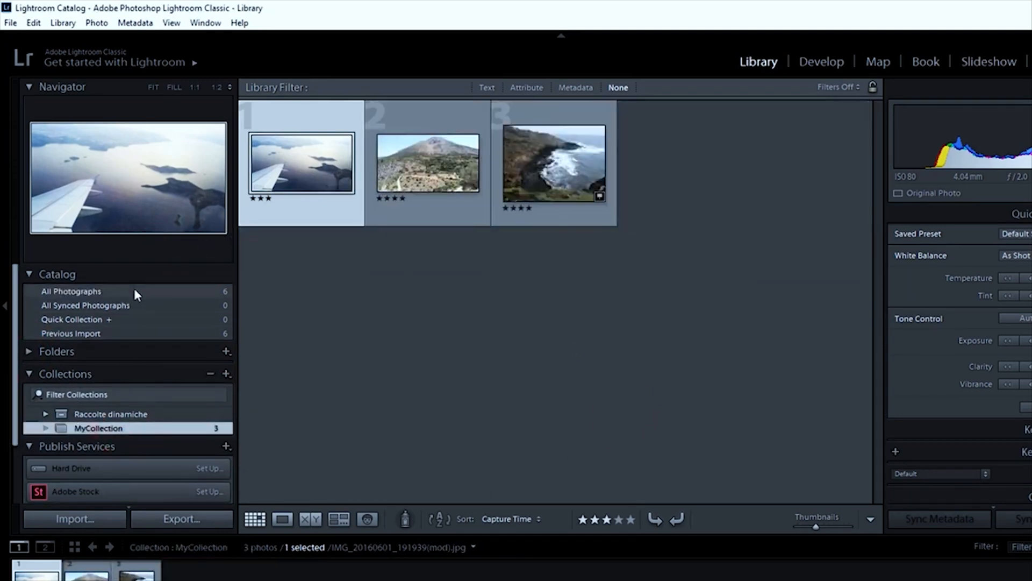
click(71, 291)
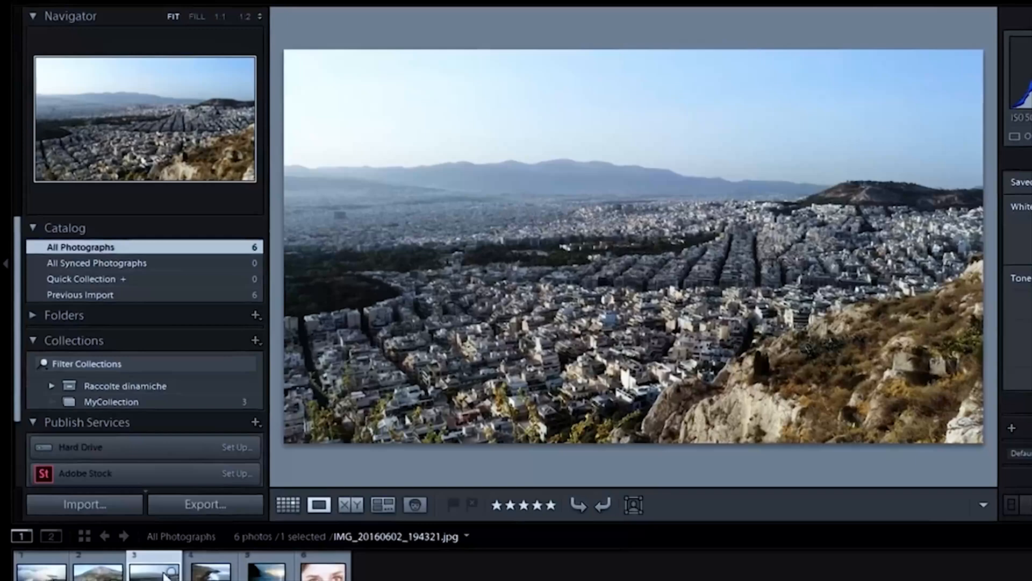
- Remove the city skyline photo via its filmstrip thumbnail menu
right_click(154, 570)
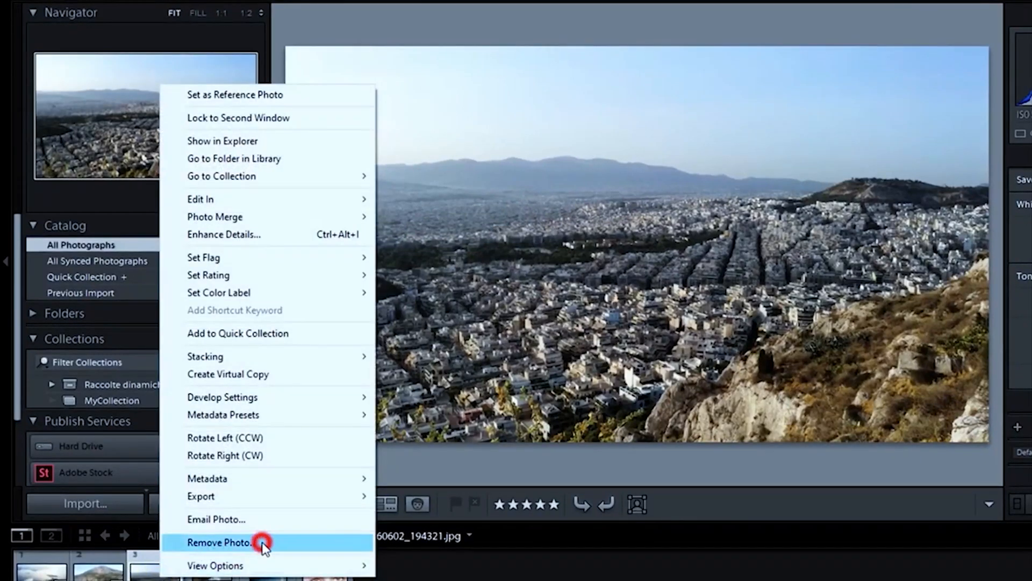
click(219, 542)
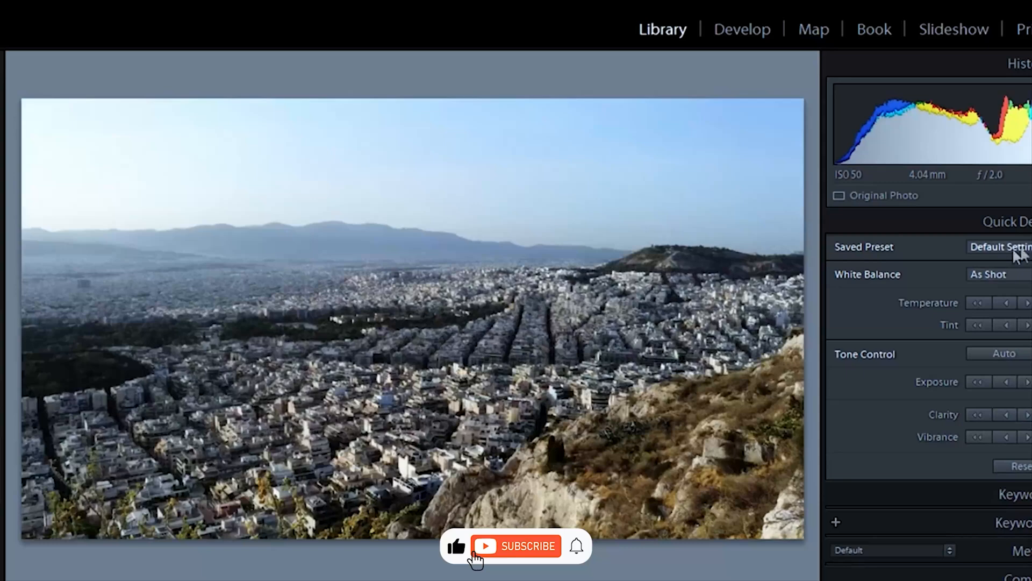
- Preview the High Contrast preset in Quick Develop, then revert to Default Settings
click(998, 247)
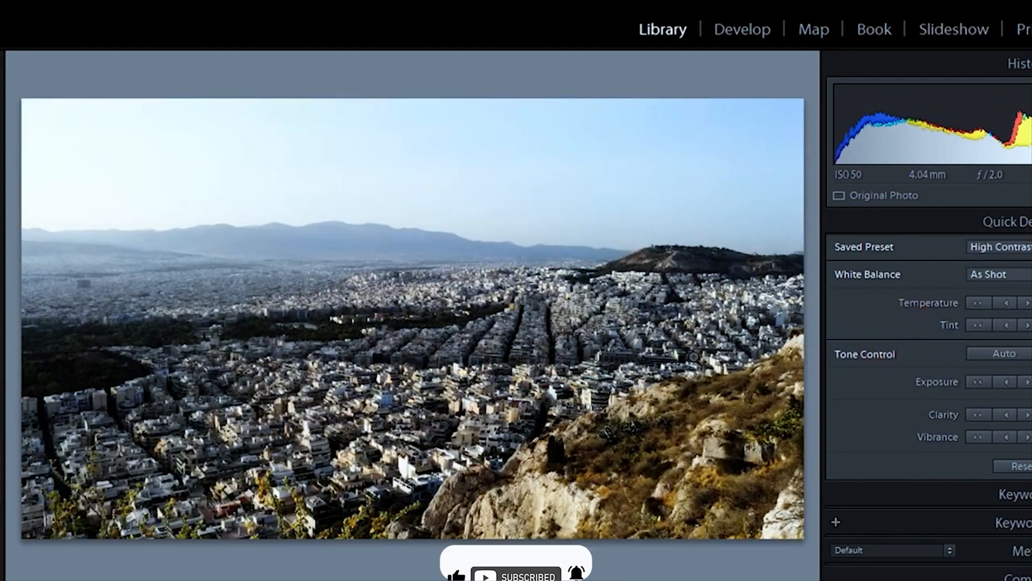
click(994, 246)
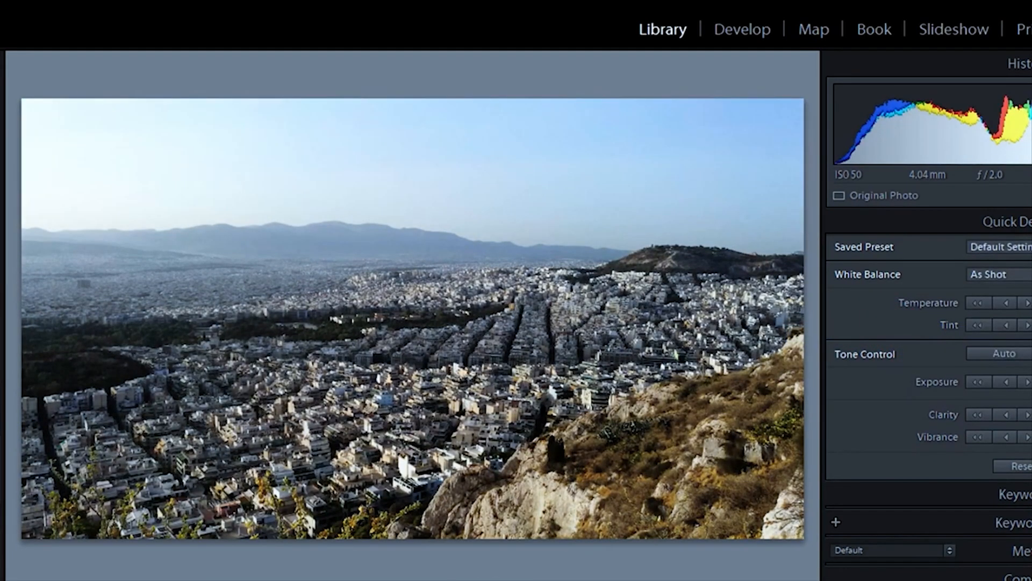